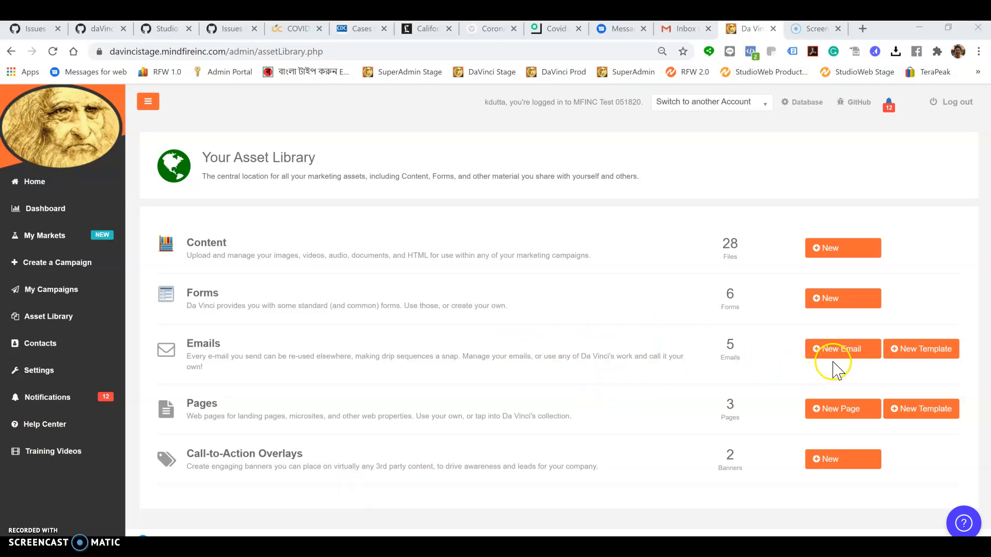
pyautogui.moveTo(860, 405)
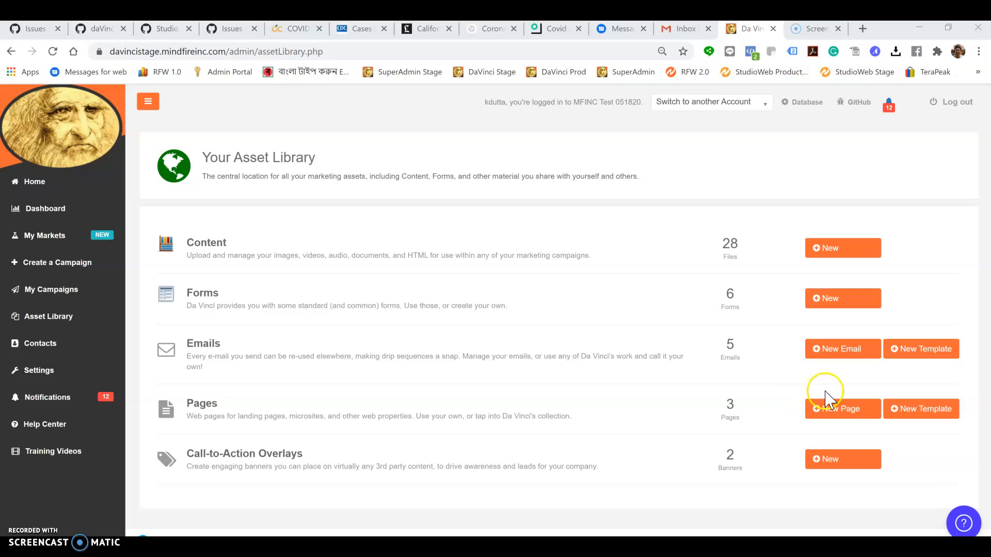
pyautogui.moveTo(842, 348)
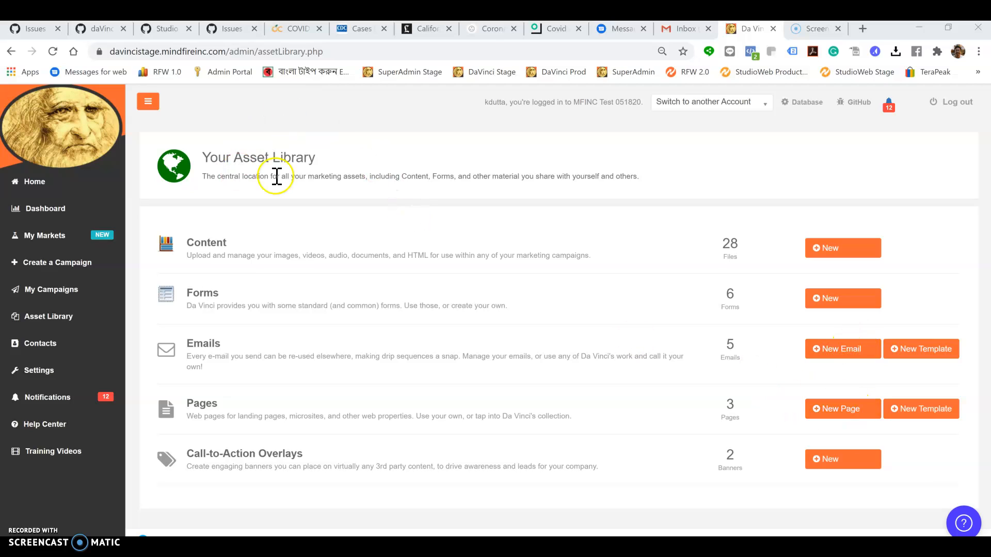
pyautogui.moveTo(258, 353)
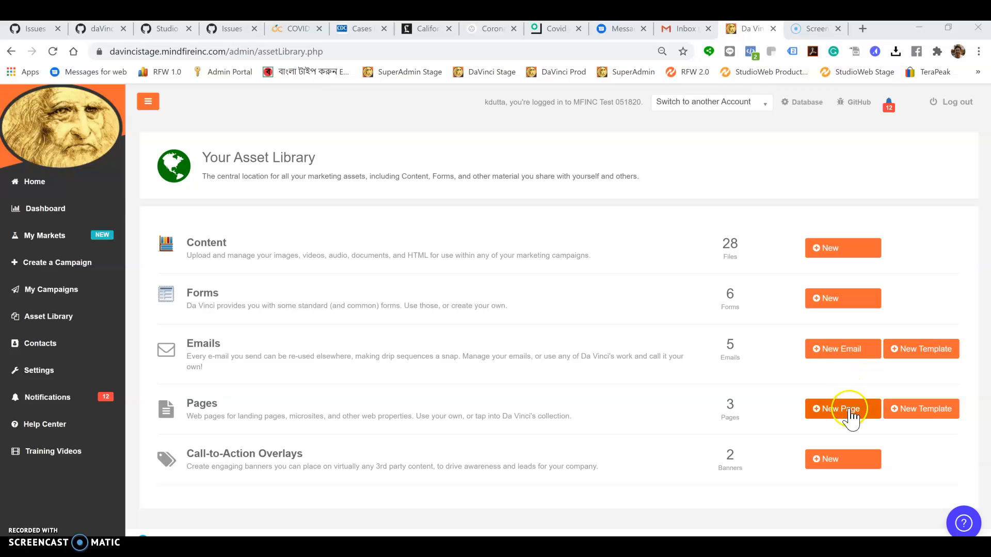
pyautogui.moveTo(842, 349)
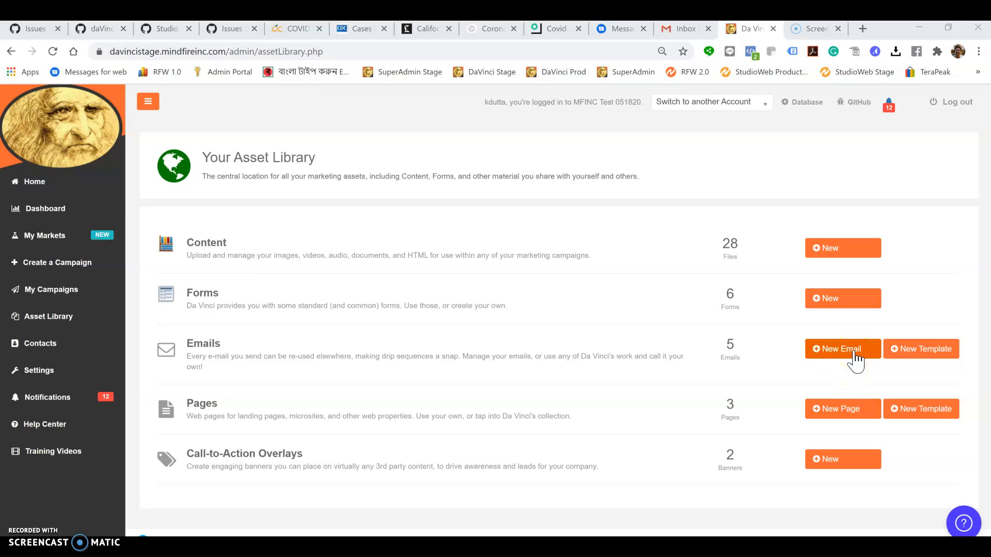
# - Start a new email and browse the Structure row layouts for a narrow-plus-wide row
pyautogui.click(841, 349)
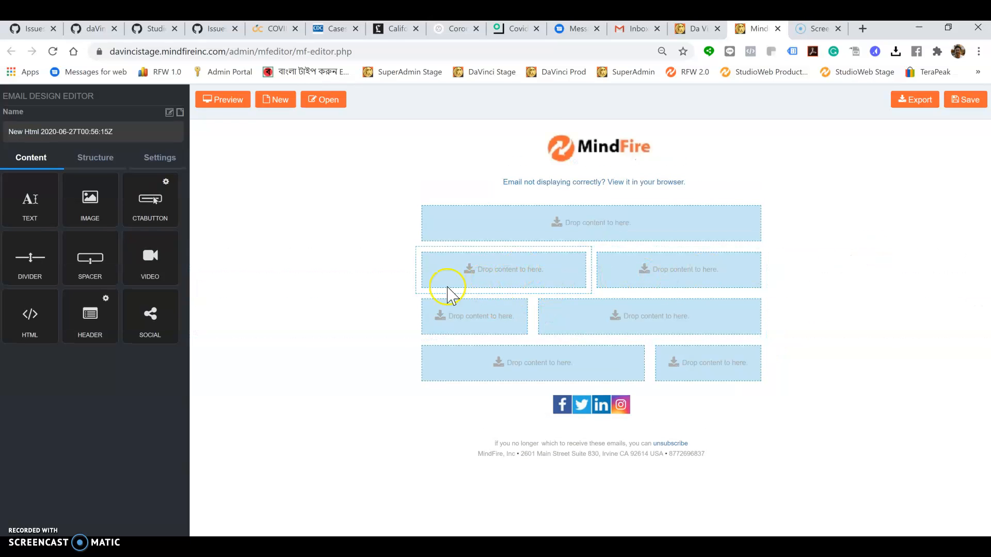
pyautogui.click(94, 157)
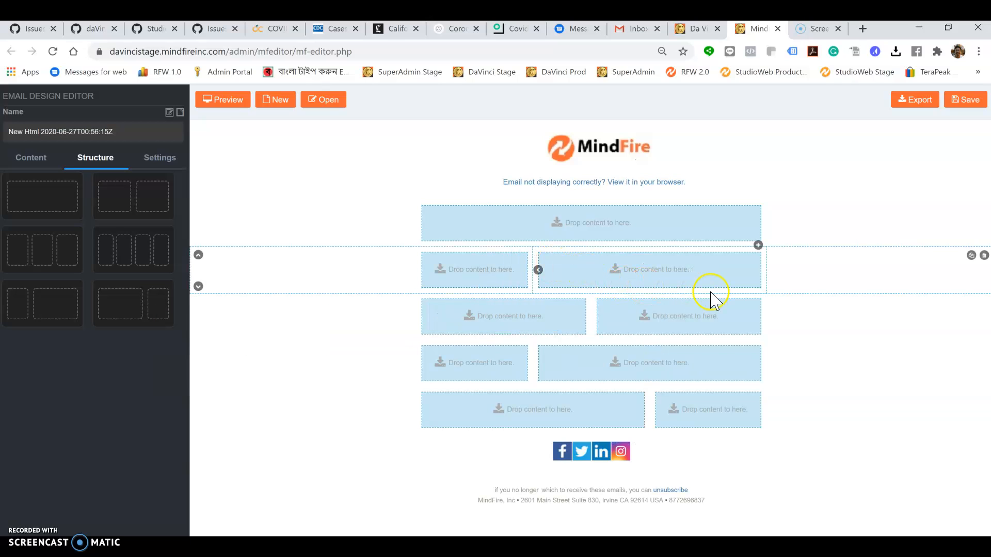
pyautogui.moveTo(929, 297)
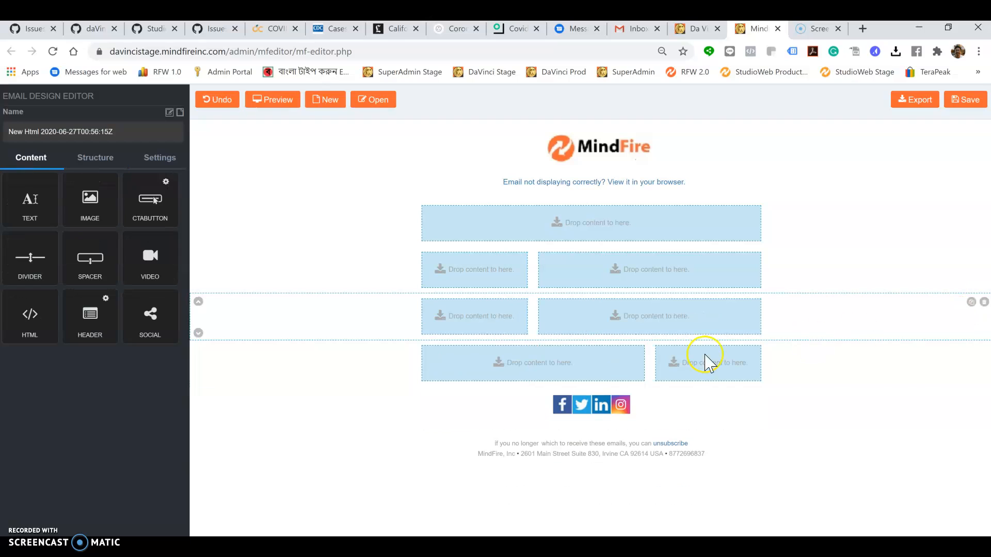
pyautogui.moveTo(565, 370)
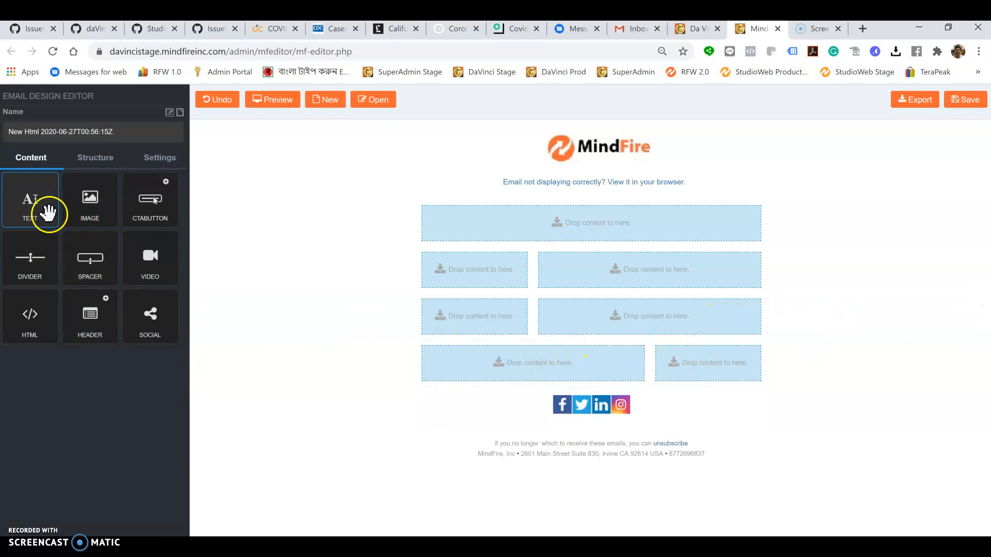
# - Add text blocks to the wide columns of the lower rows and a tulip image across the top row
pyautogui.moveTo(30, 199); pyautogui.dragTo(325, 235)
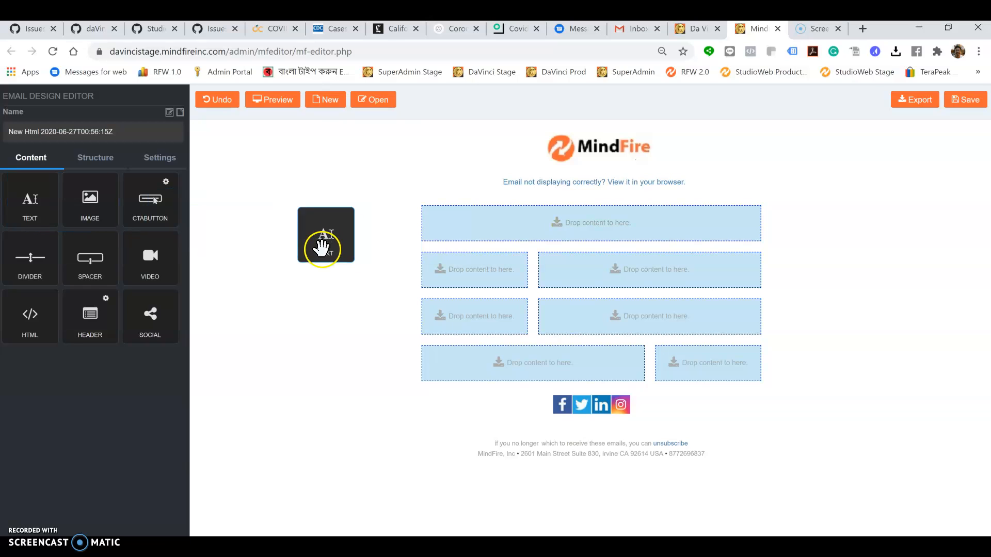
pyautogui.moveTo(325, 235); pyautogui.dragTo(644, 271)
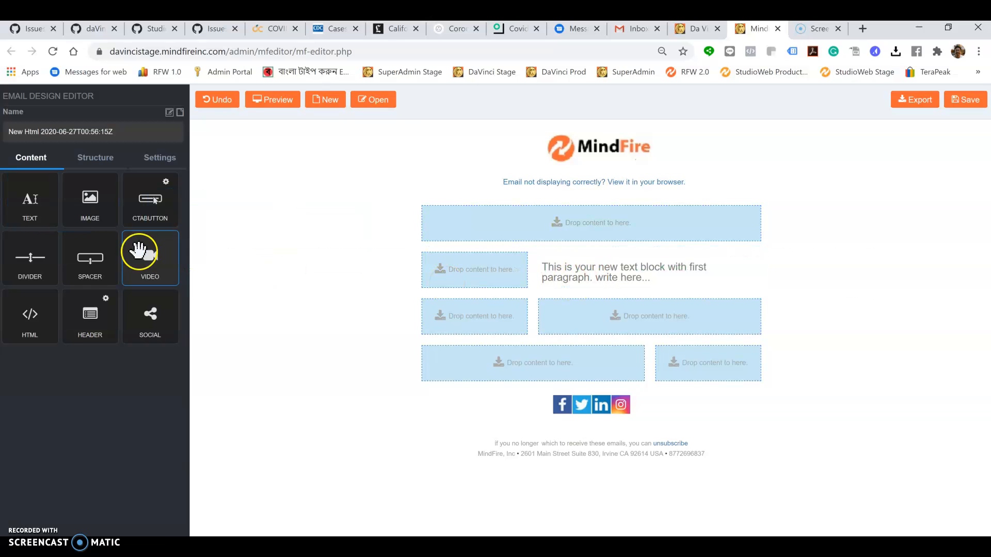
pyautogui.click(648, 271)
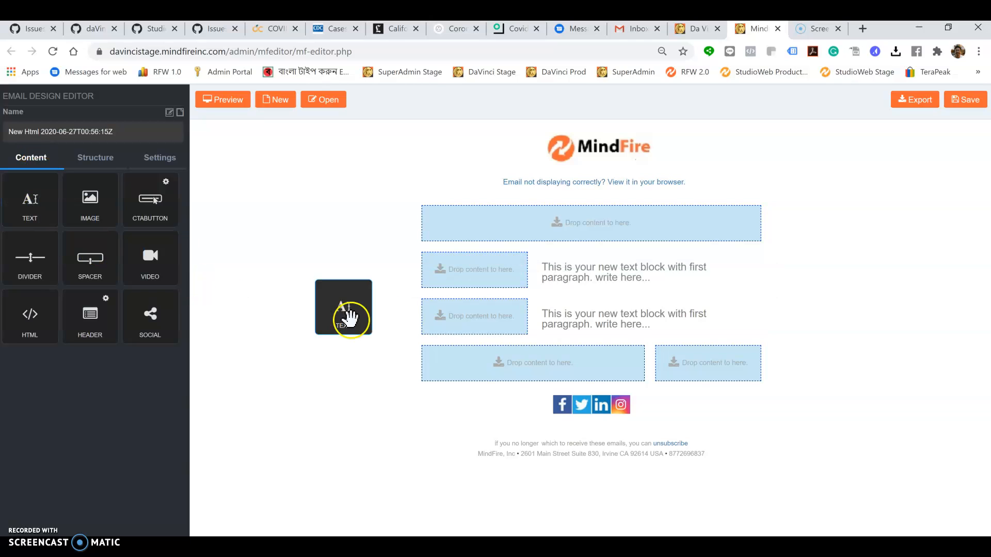
pyautogui.click(532, 363)
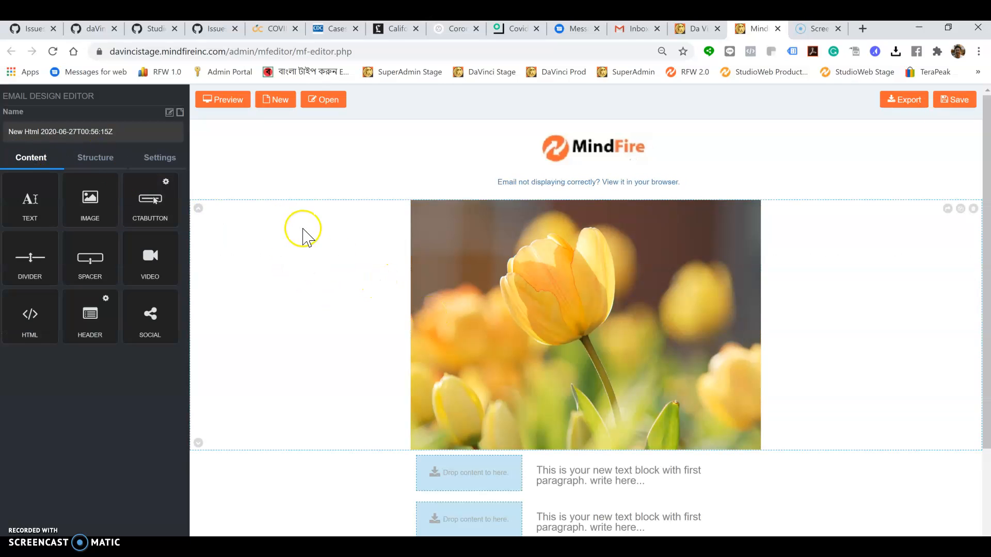
# - Place tulip images in the empty narrow column beside each text block
pyautogui.scroll(-3)
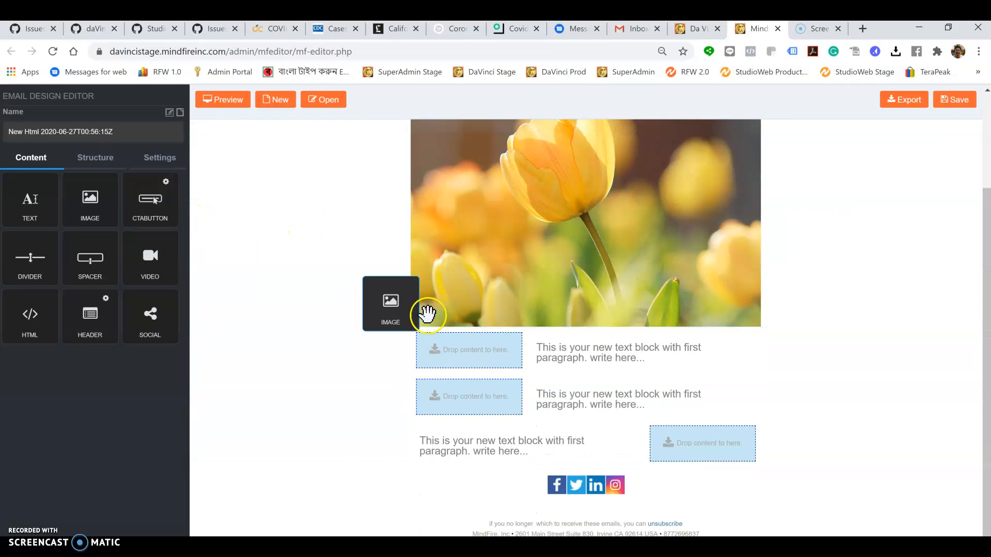
pyautogui.click(390, 304)
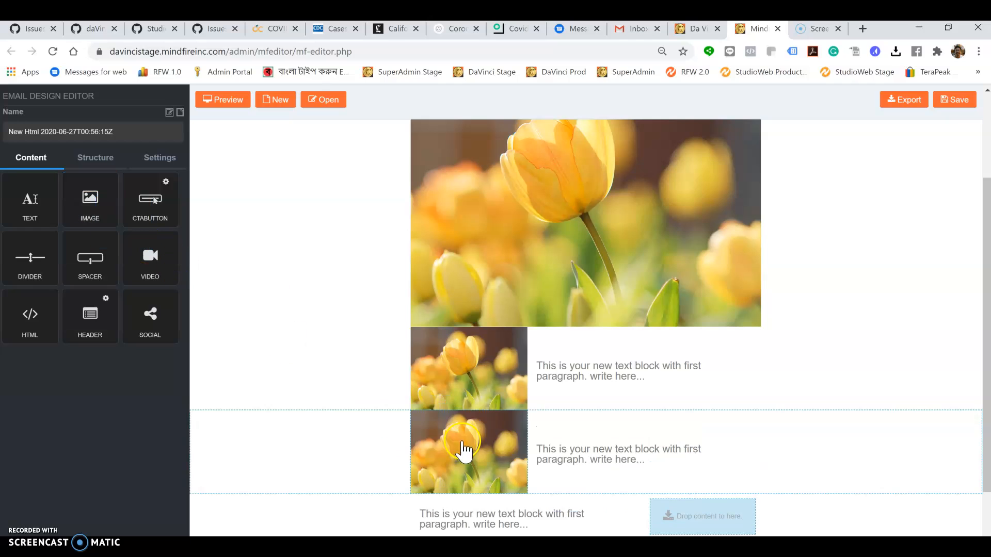
pyautogui.click(467, 450)
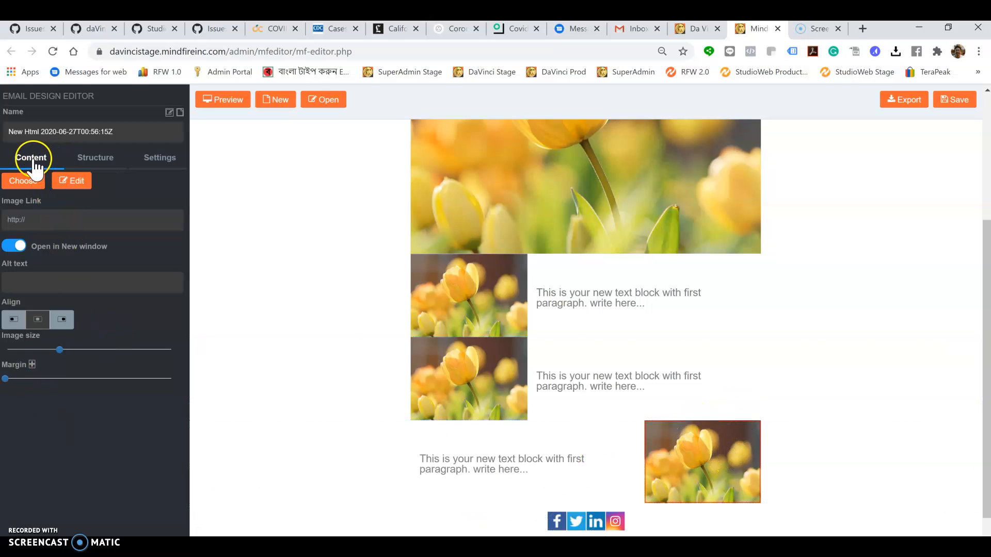
pyautogui.click(30, 157)
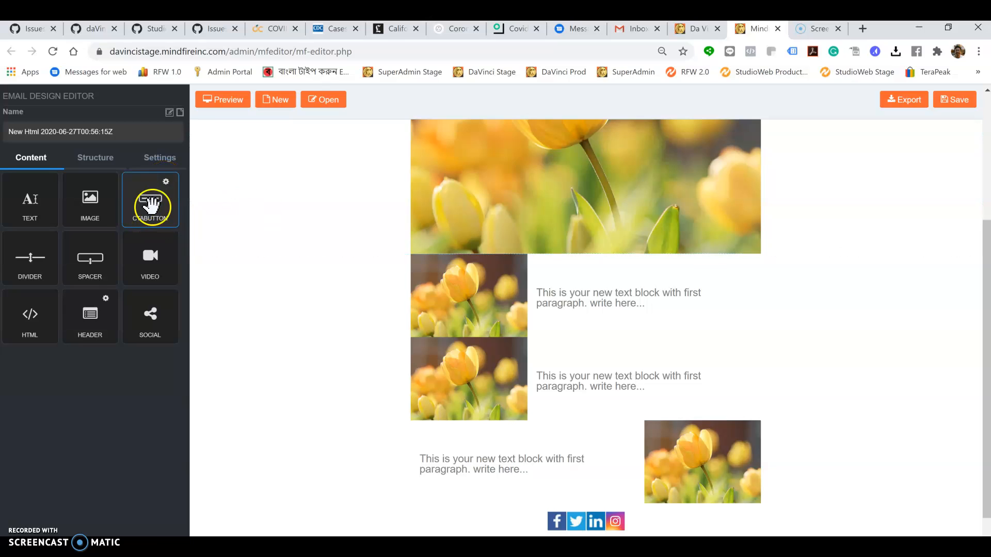
# - Replace the large top tulip picture with the flag-and-fireworks photo from the asset library
pyautogui.click(584, 186)
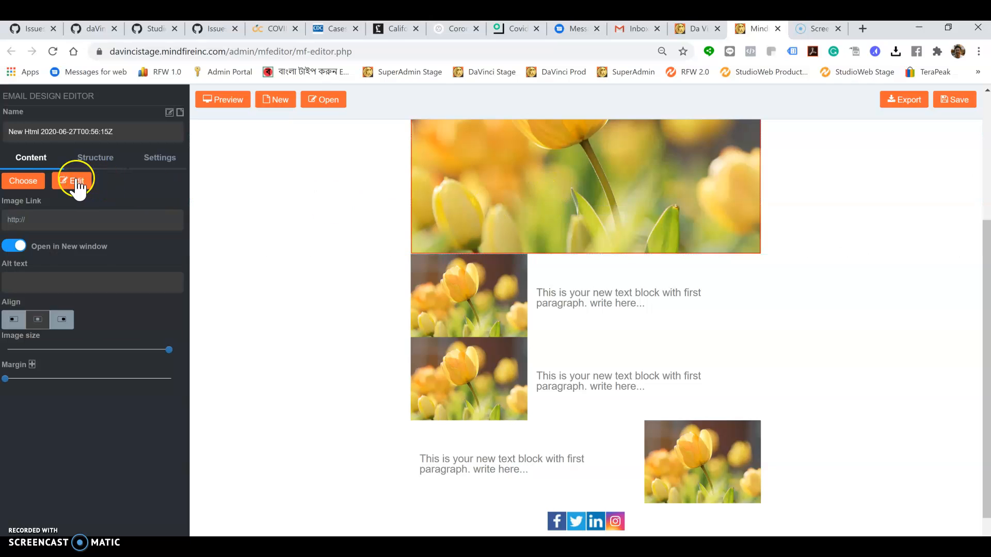
pyautogui.click(24, 180)
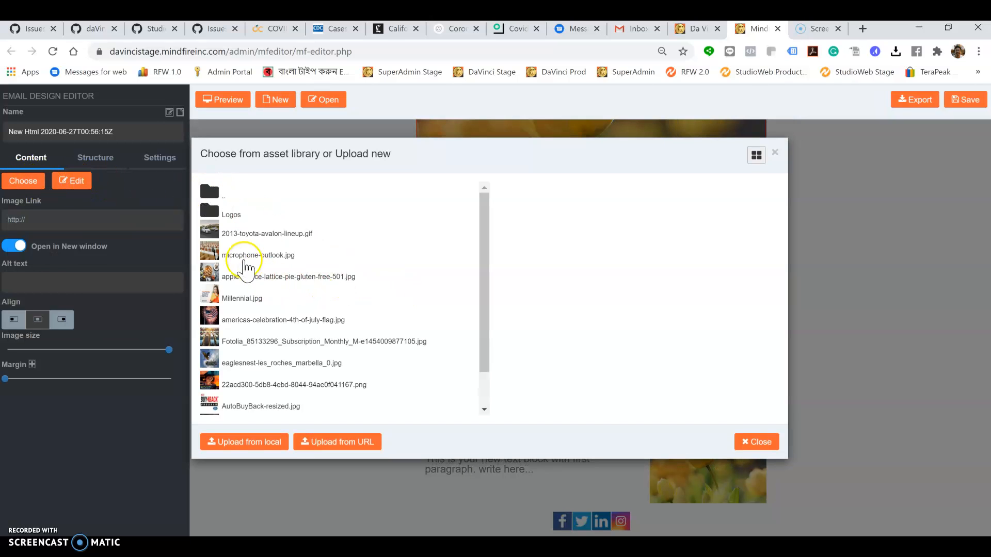
pyautogui.moveTo(218, 316)
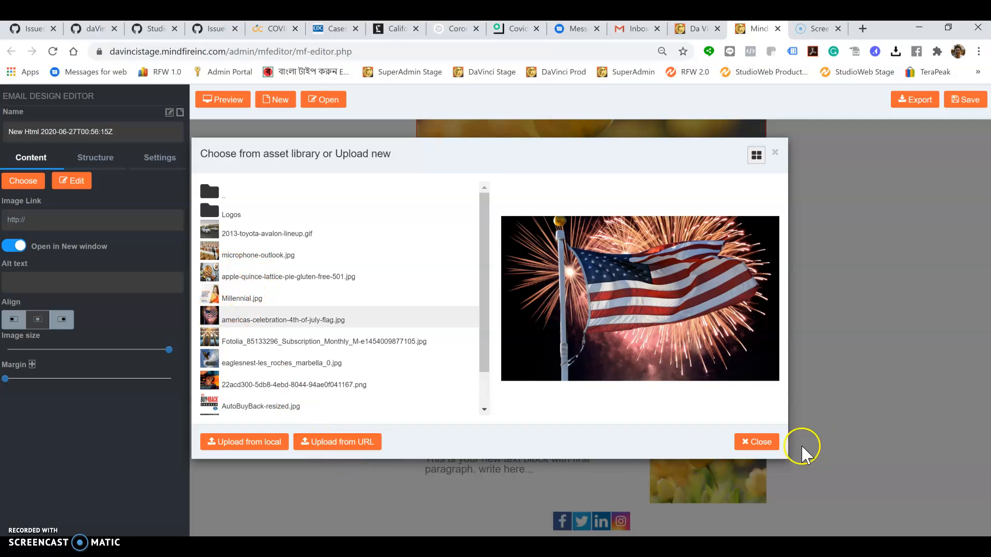
pyautogui.click(755, 442)
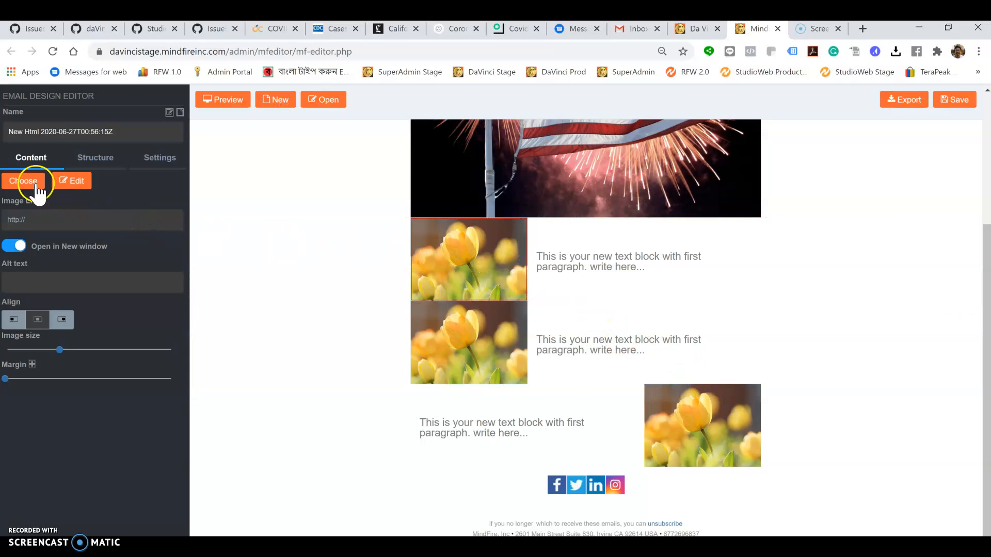
# - Swap the first two small side pictures for car photos from the asset library
pyautogui.click(24, 180)
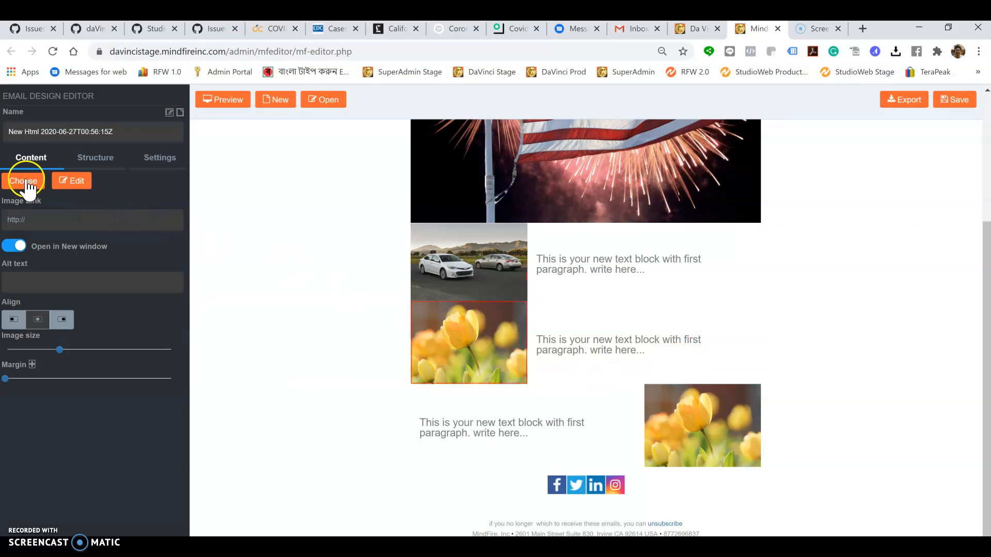
pyautogui.click(24, 179)
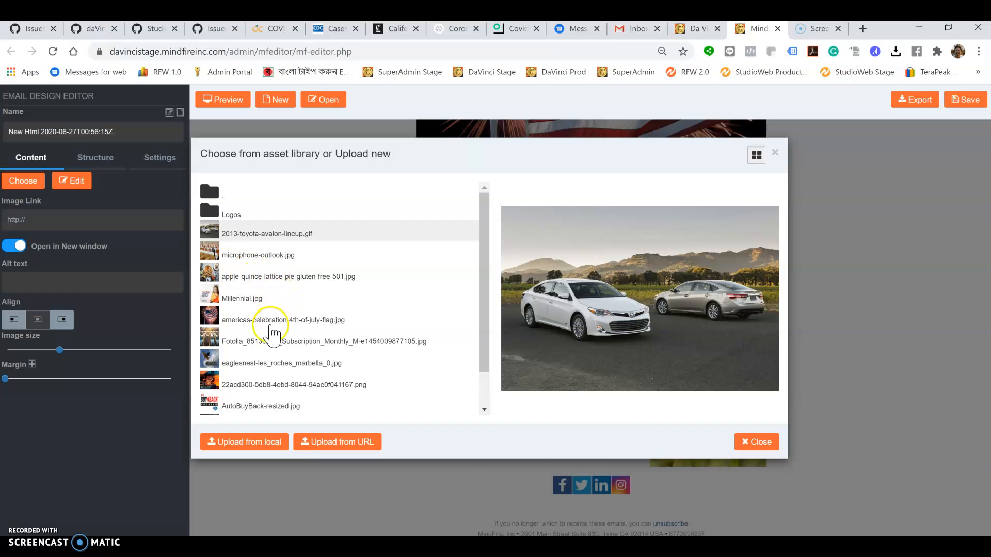
pyautogui.moveTo(230, 351)
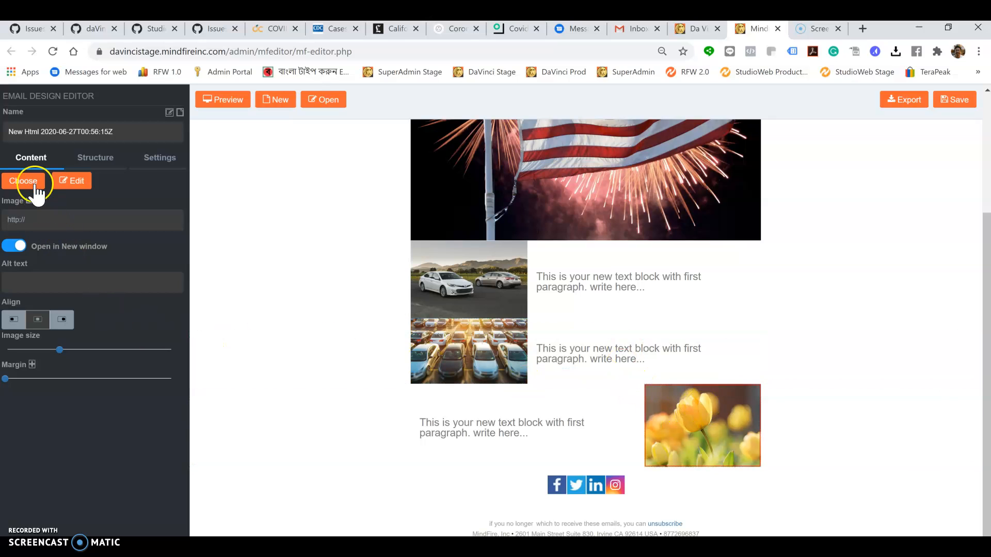
pyautogui.click(30, 157)
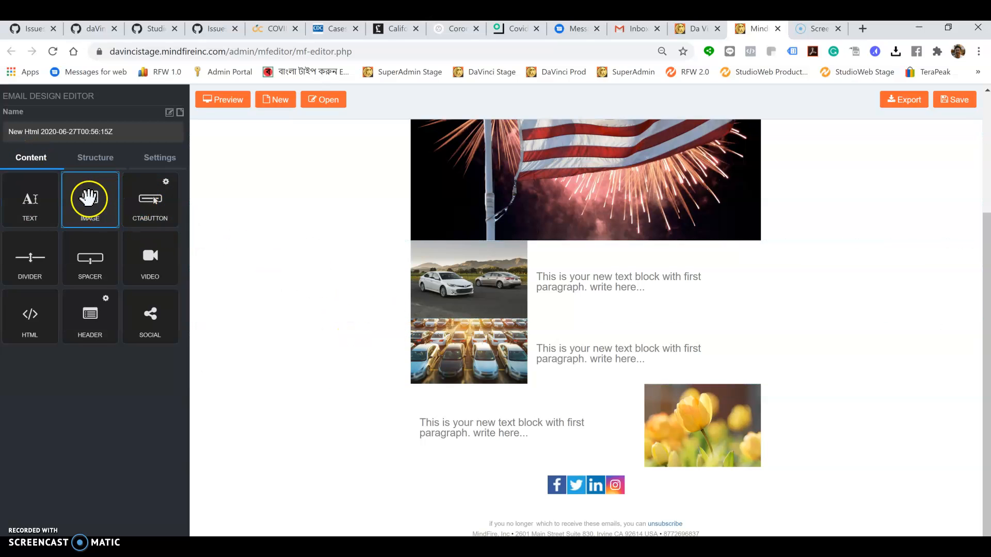
# - Select the last tulip image and bring up the asset library to pick the Auto BuyBack logo
pyautogui.click(702, 424)
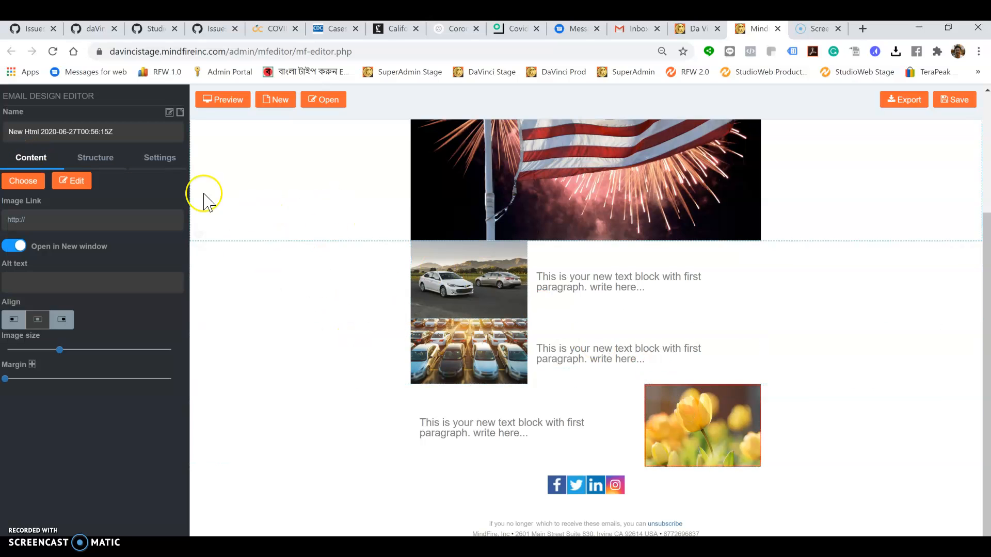
pyautogui.click(24, 181)
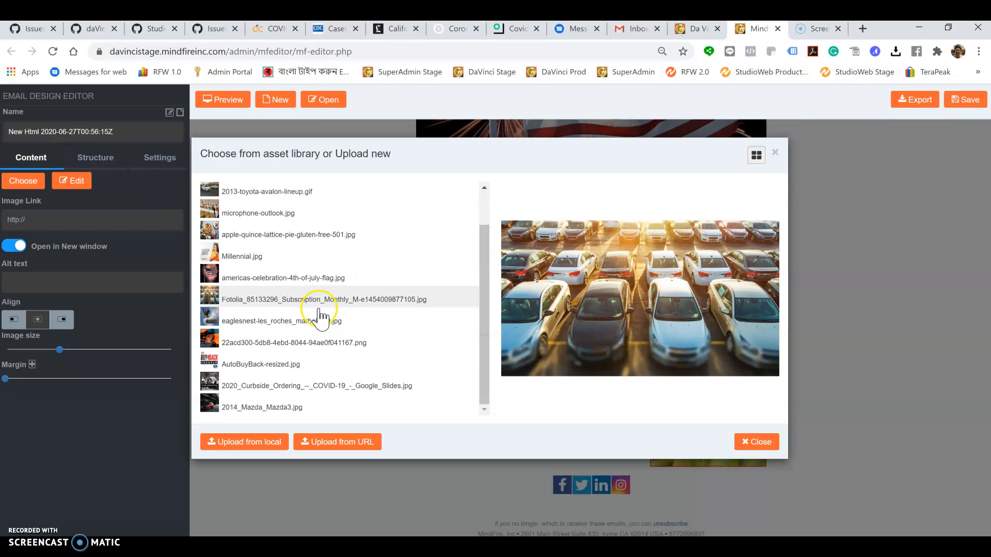
pyautogui.moveTo(215, 366)
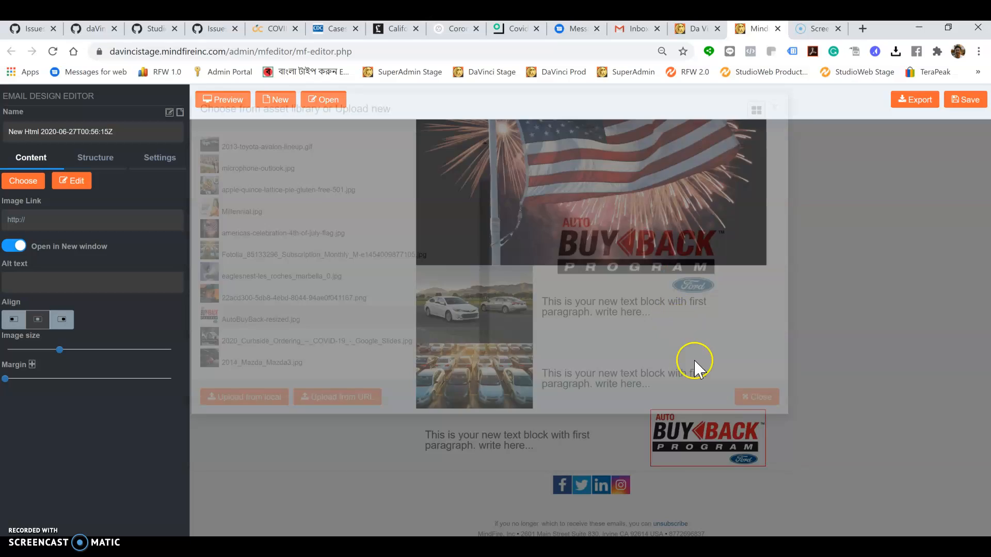
# - Replace the first placeholder paragraph with 'akhaskjdh aslkajs alkjksd' and name the email eMAIL 101
pyautogui.click(622, 307)
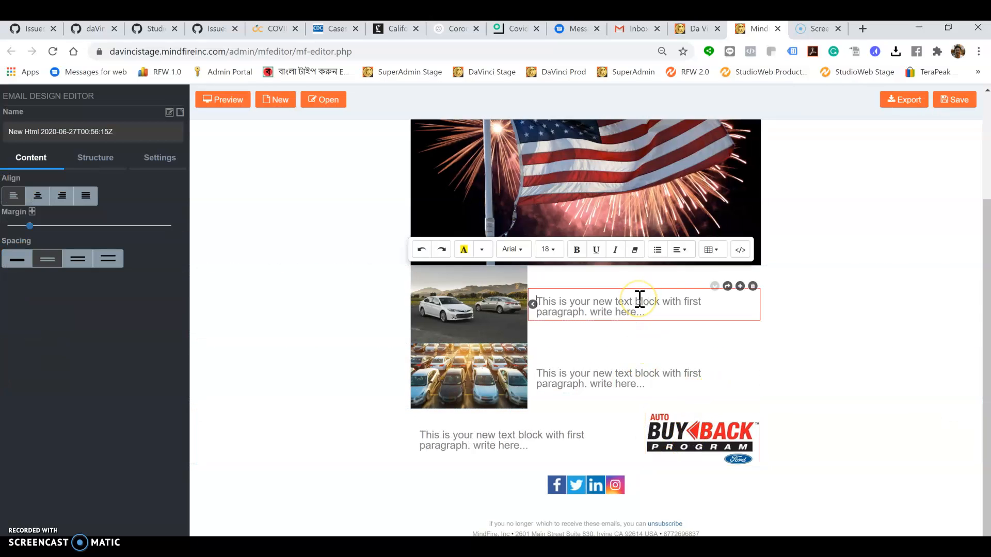
pyautogui.write('akhaskjdh aslkajs')
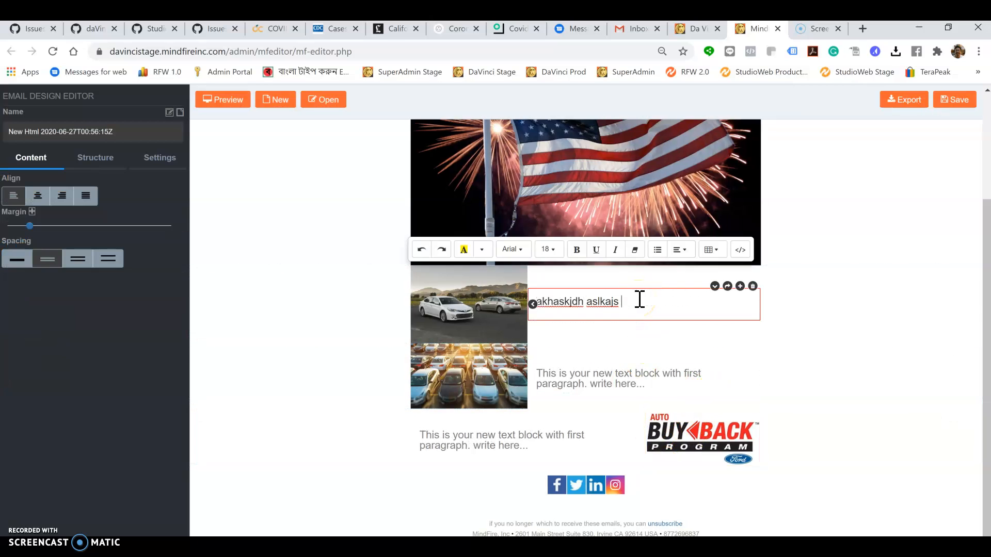
pyautogui.write('alkjksd')
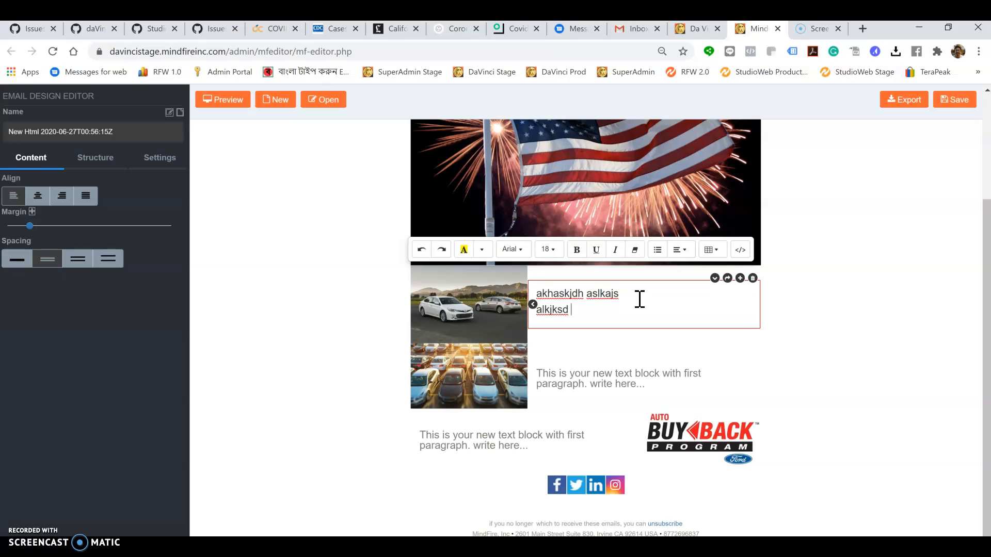
pyautogui.click(618, 378)
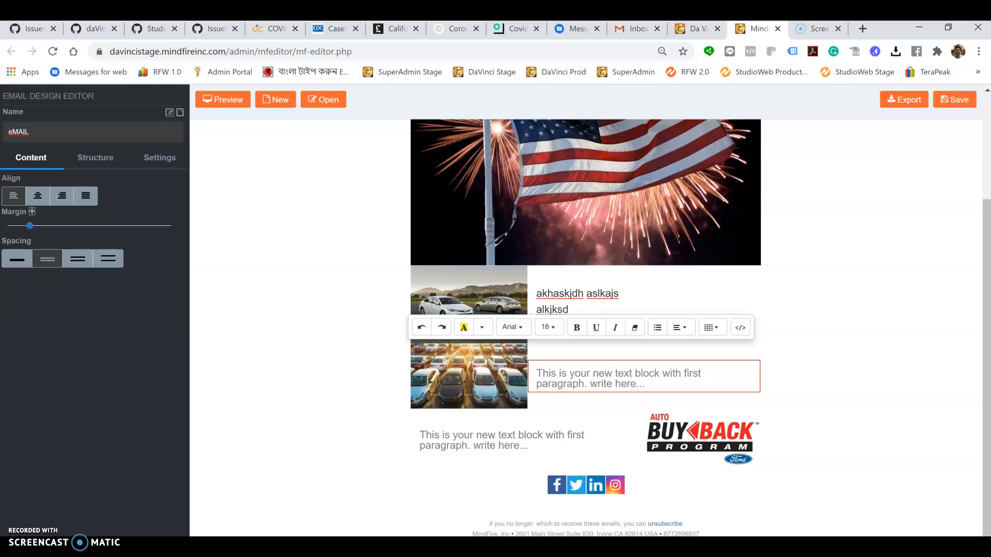
pyautogui.write('101')
pyautogui.write('AKSJ')
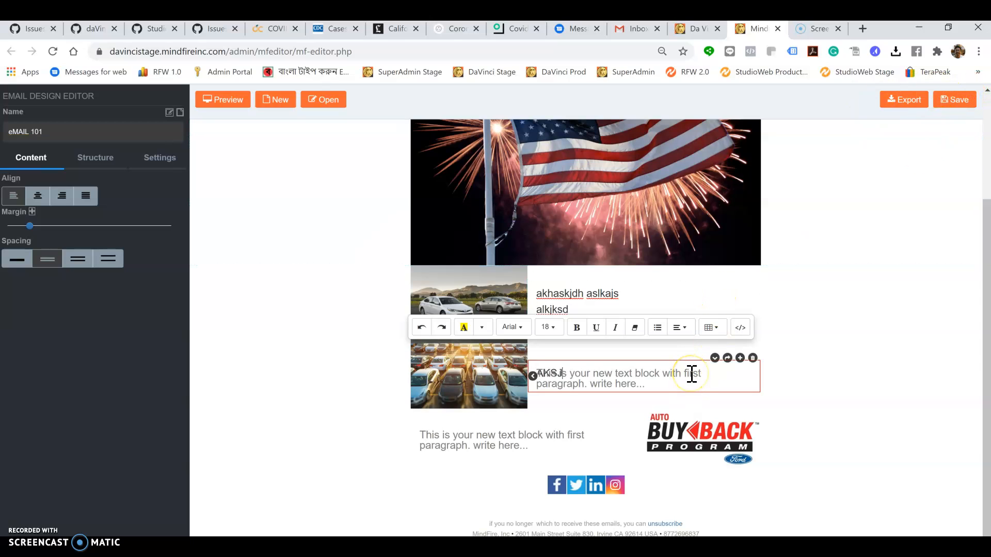
# - Replace the second placeholder paragraph with 'al axklxj asxlkaxj'
pyautogui.click(527, 440)
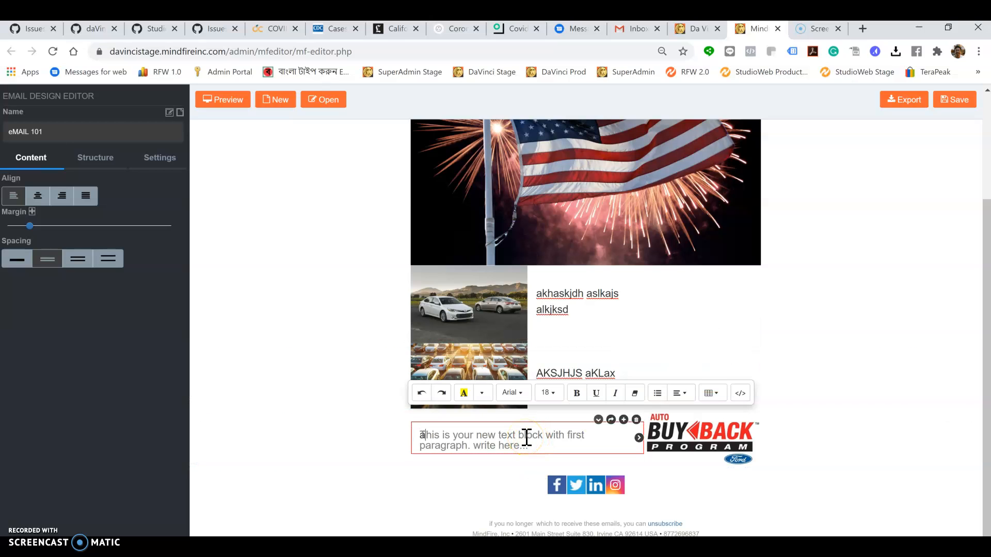
pyautogui.write('al axklxj asxlkaxj')
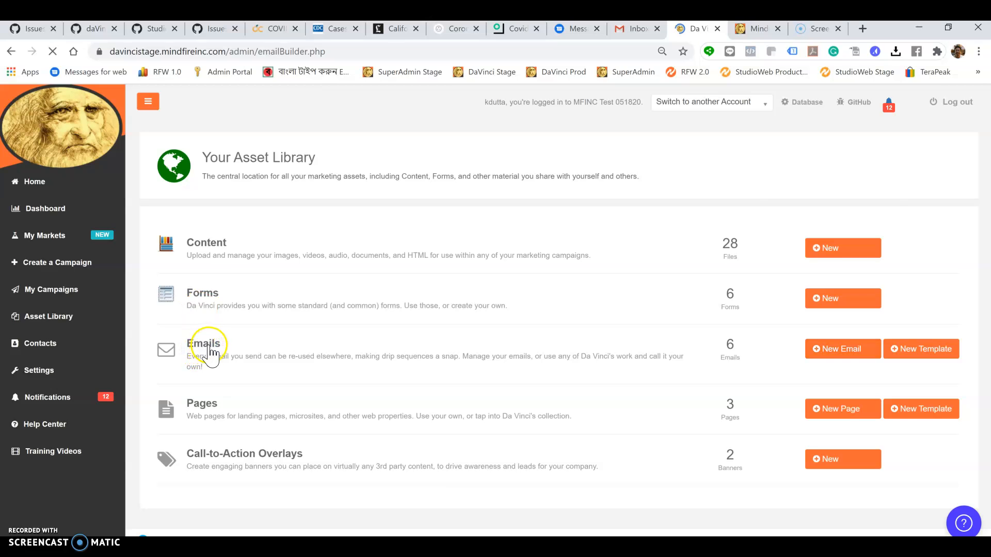
# - Check that eMAIL 101 is in Your Emails, then bring up My Campaigns
pyautogui.click(204, 343)
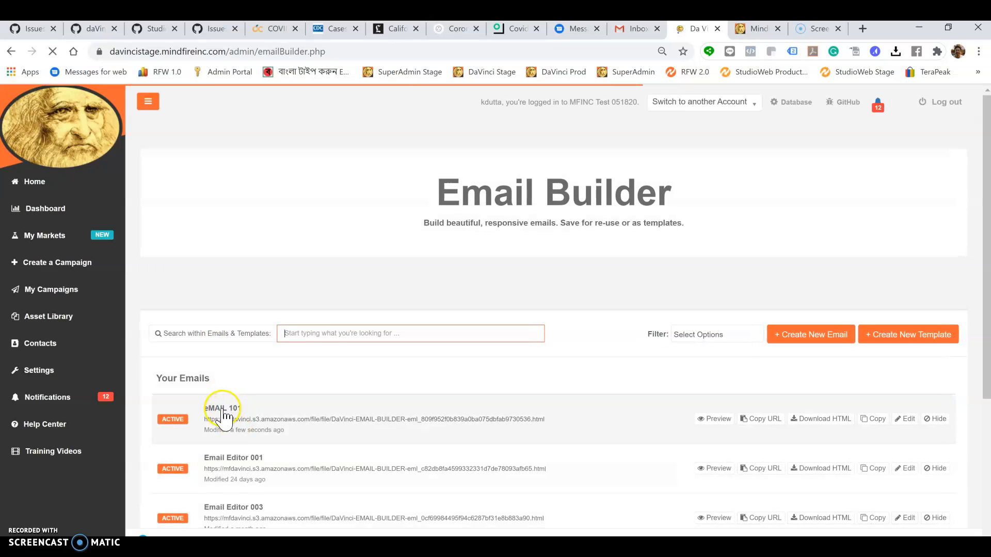
pyautogui.click(222, 408)
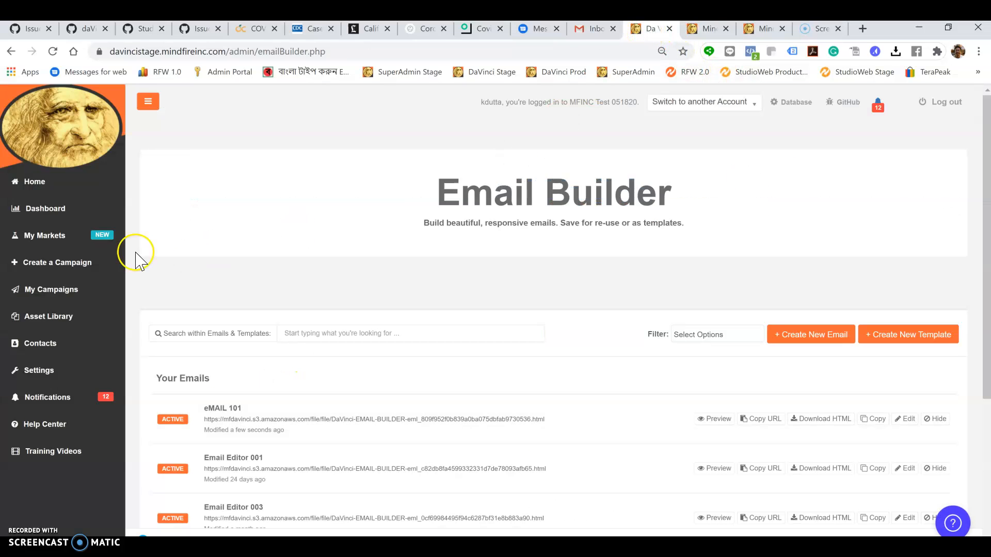
pyautogui.moveTo(50, 289)
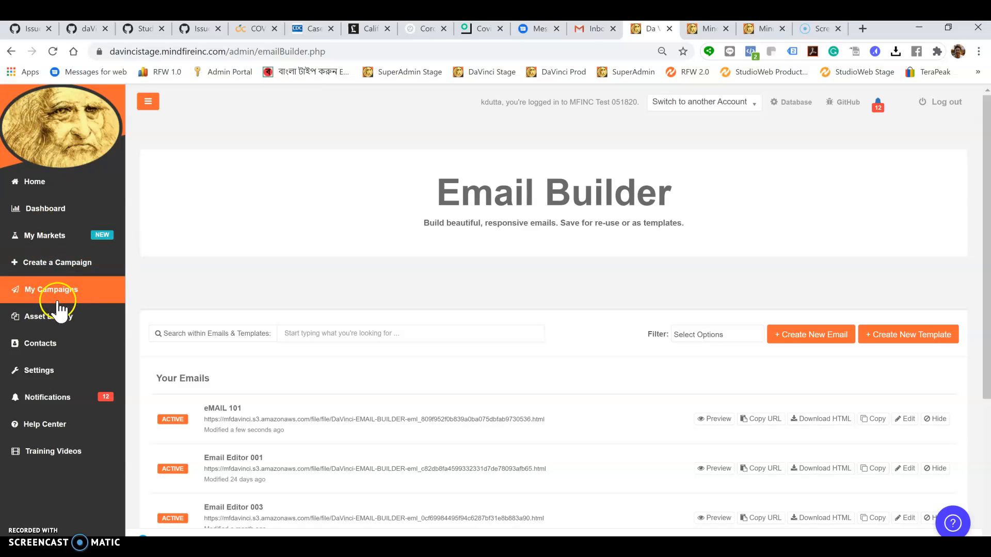
pyautogui.click(50, 289)
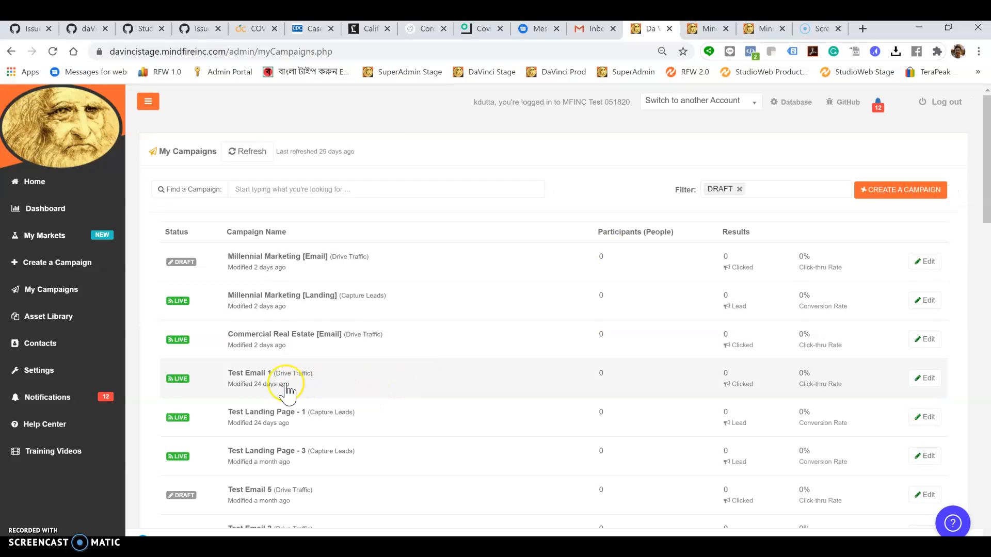
# - Open the Test Email 1 campaign and expand its outbound messages to the Day 1 email
pyautogui.click(247, 373)
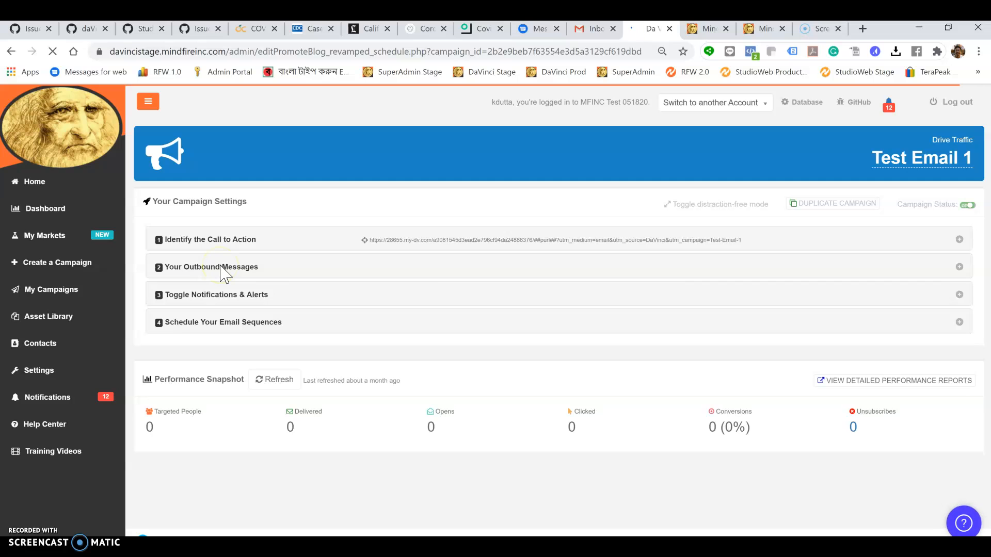
pyautogui.click(210, 266)
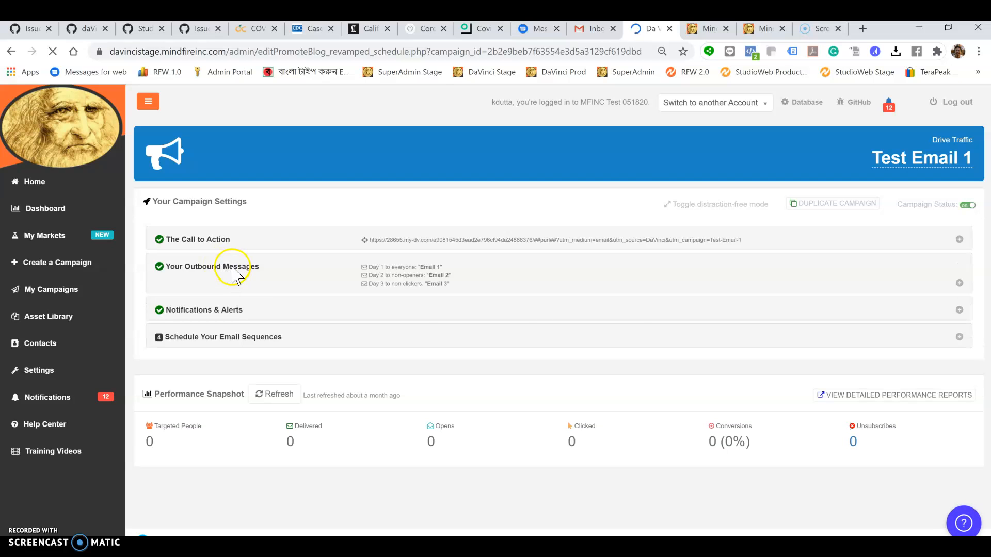
pyautogui.click(212, 266)
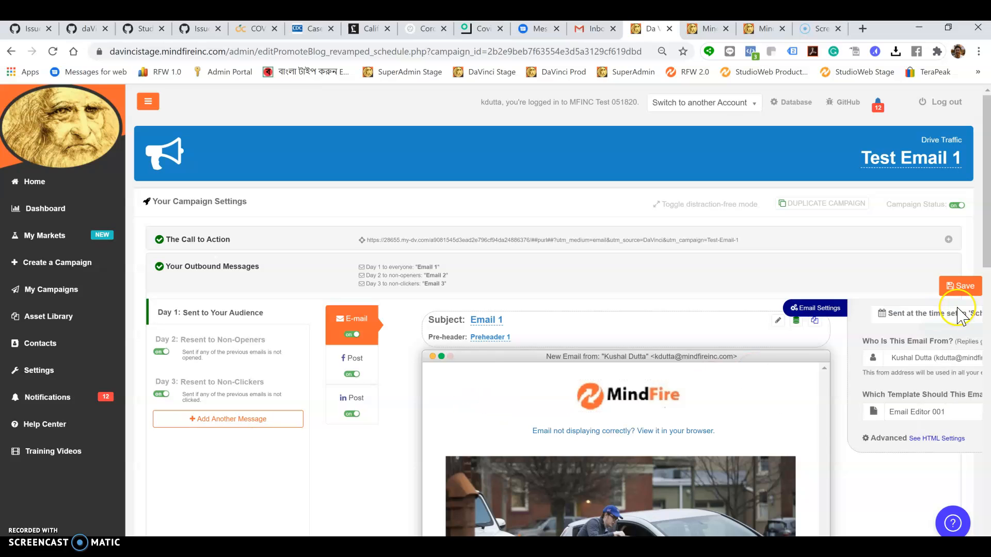
# - Set the Day 1 outbound email's template to eMAIL 101 and review its preview
pyautogui.click(866, 411)
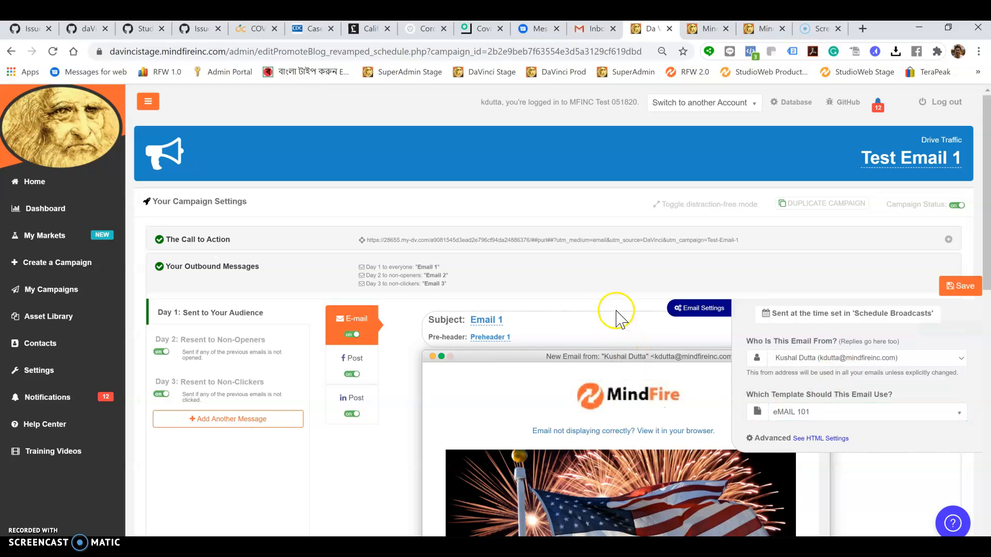
pyautogui.scroll(-3)
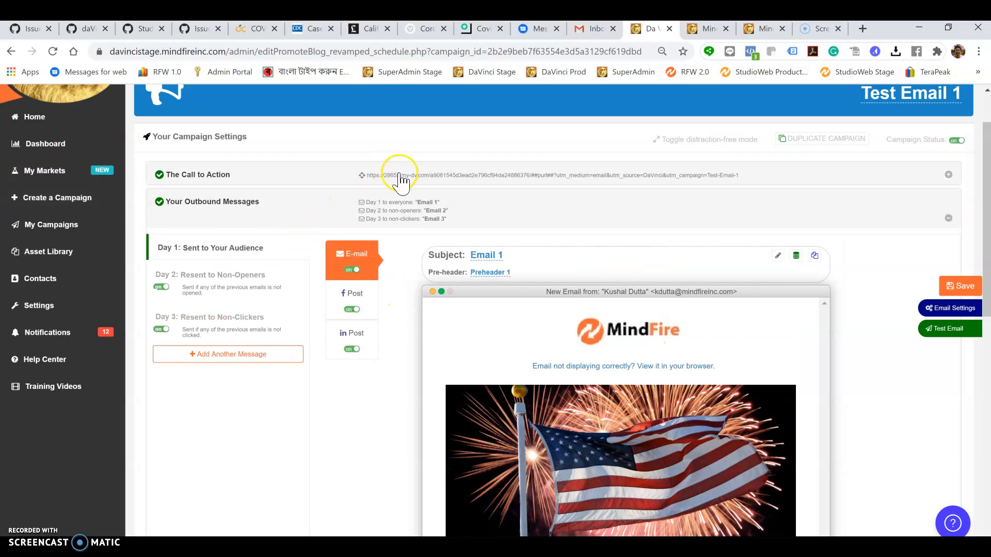
pyautogui.scroll(-3)
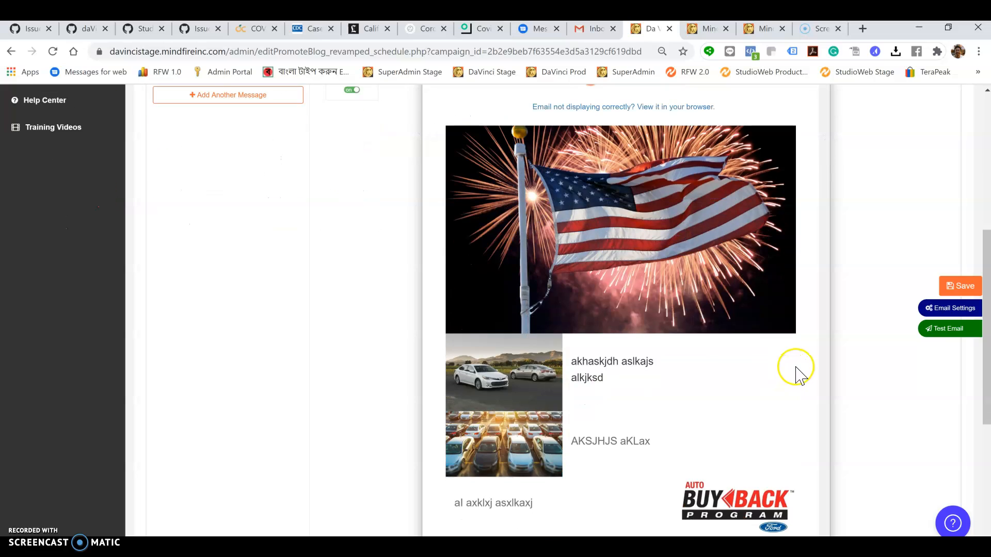